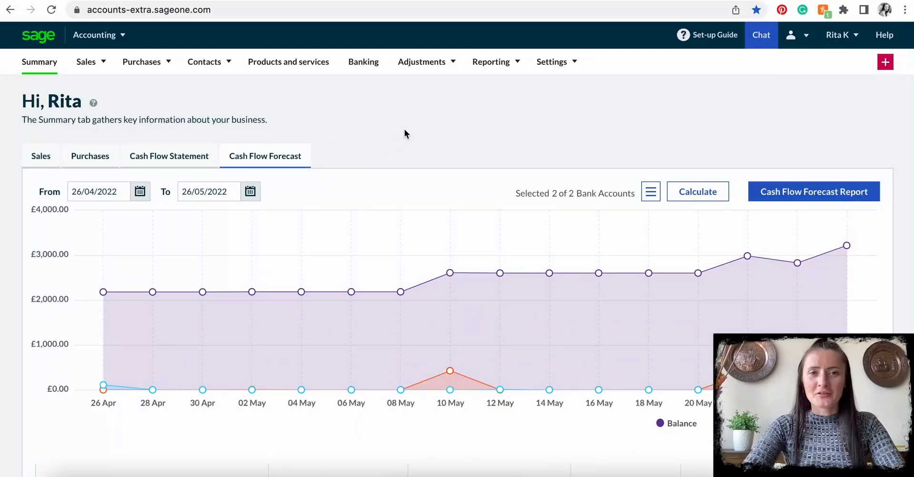
Go to the Journals list via the Adjustments menu.
left_click(421, 62)
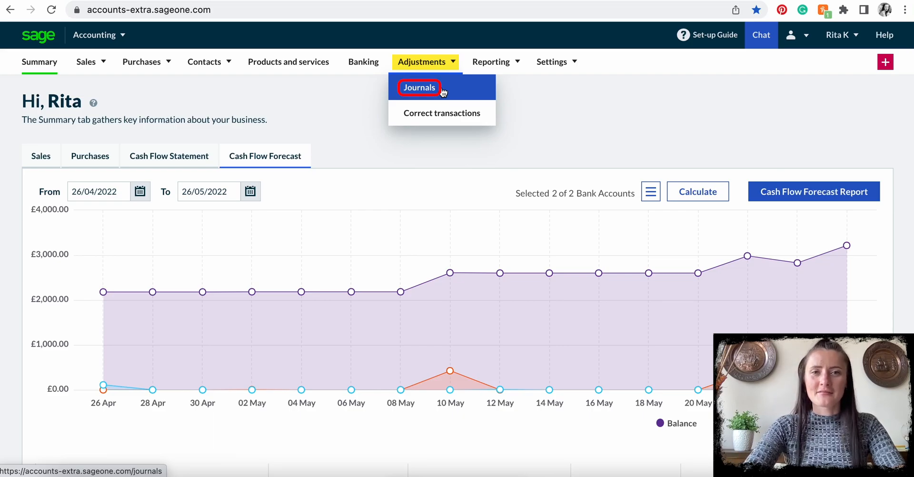
left_click(419, 87)
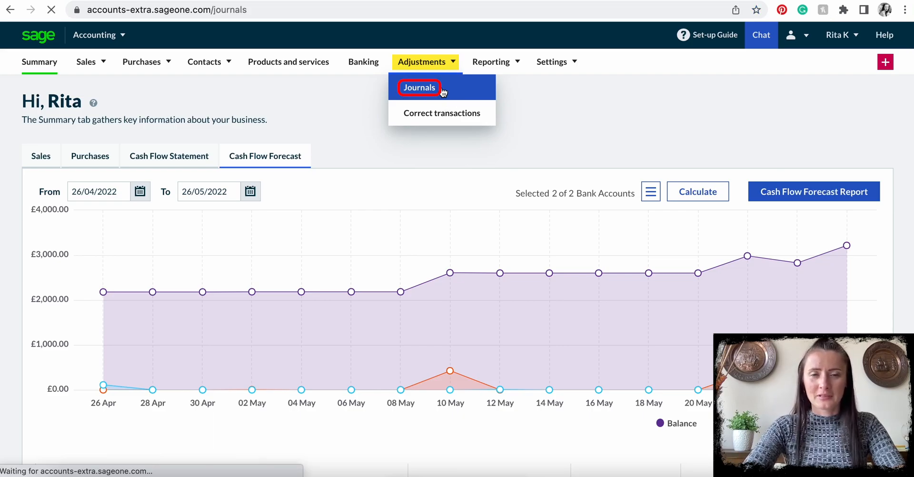
left_click(419, 88)
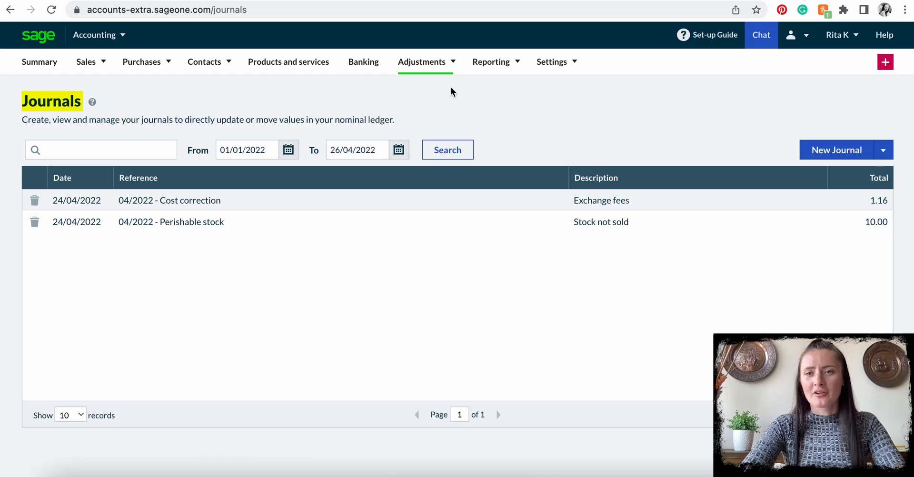
Create a new journal referenced '042022 - Correction to bank fees' dated 25/04/2022 and start its description.
left_click(837, 151)
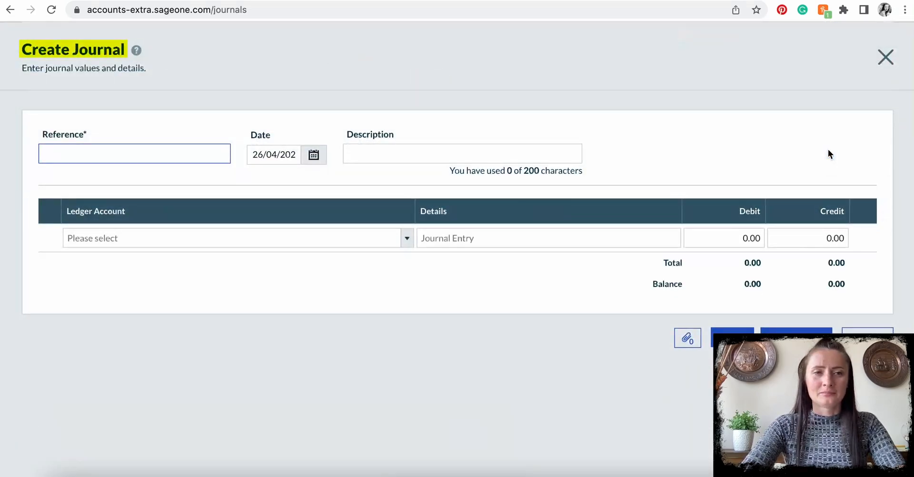
left_click(118, 153)
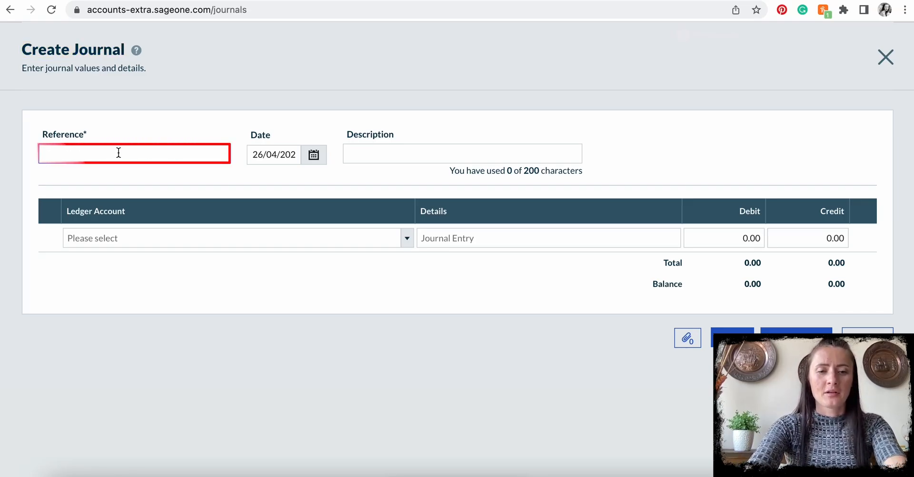
type("042022 -")
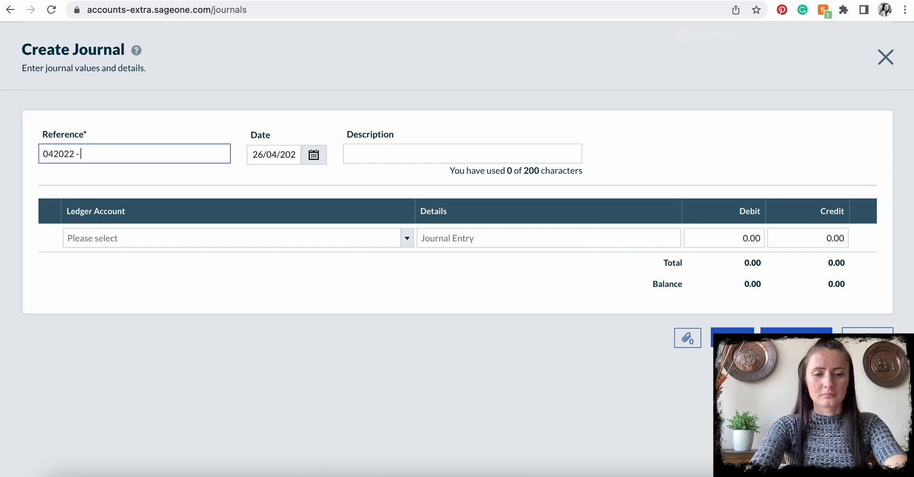
type("Correcti")
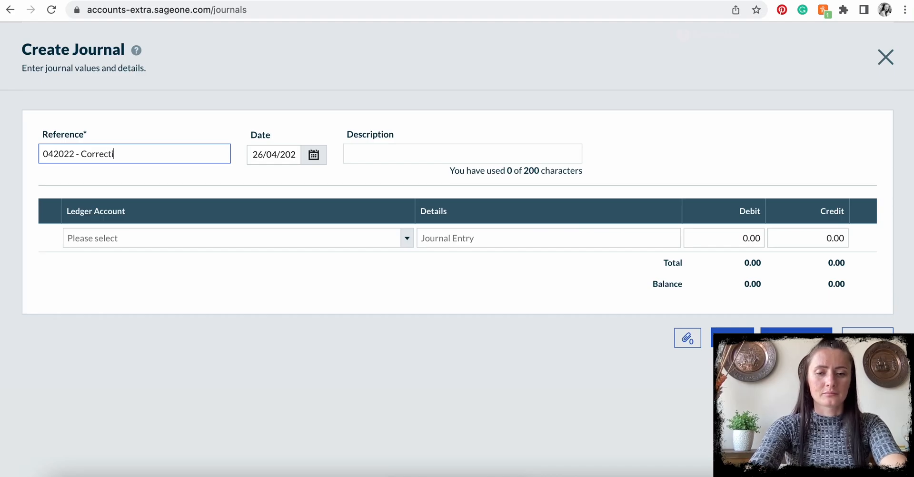
type("on to bank fe")
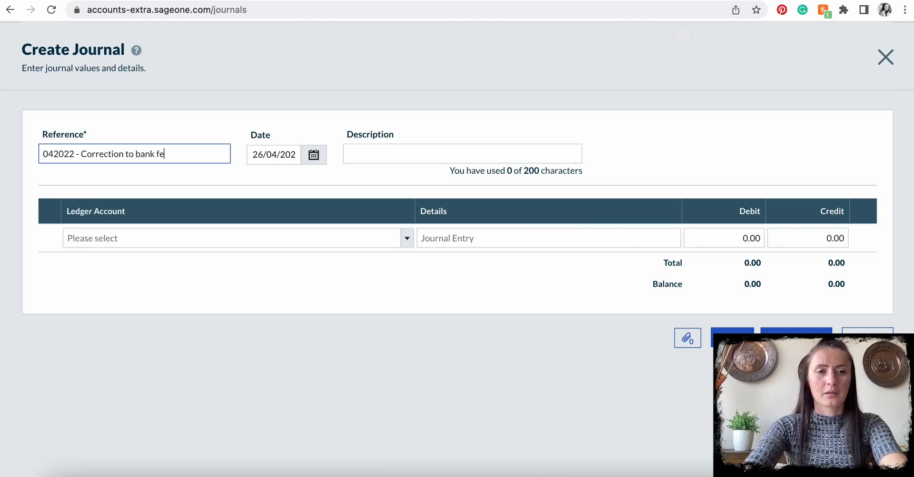
left_click(314, 155)
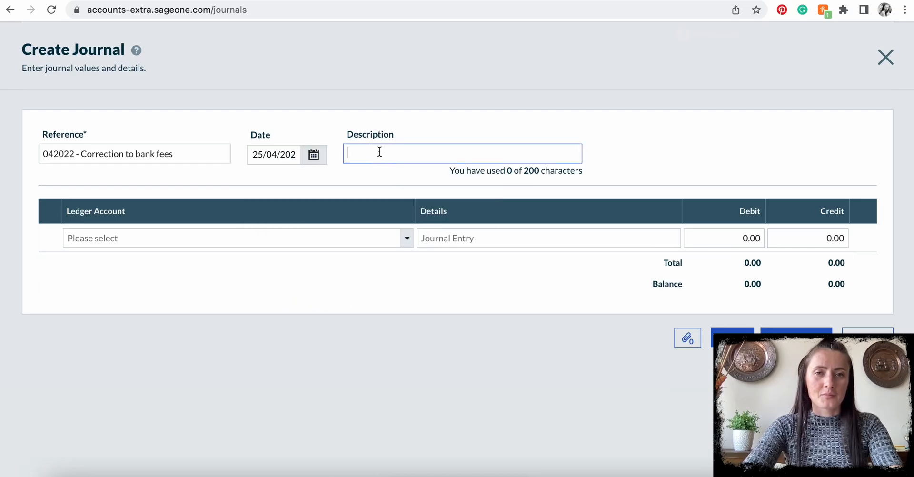
type("C")
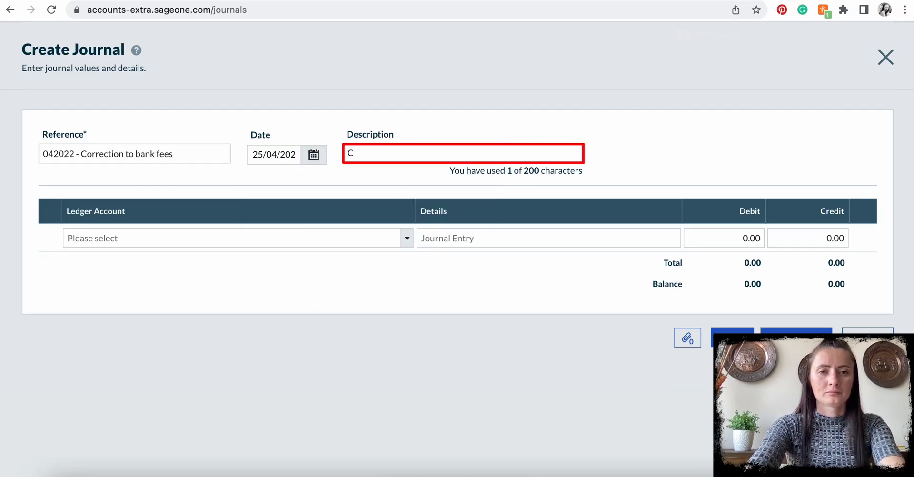
type("orrection to b")
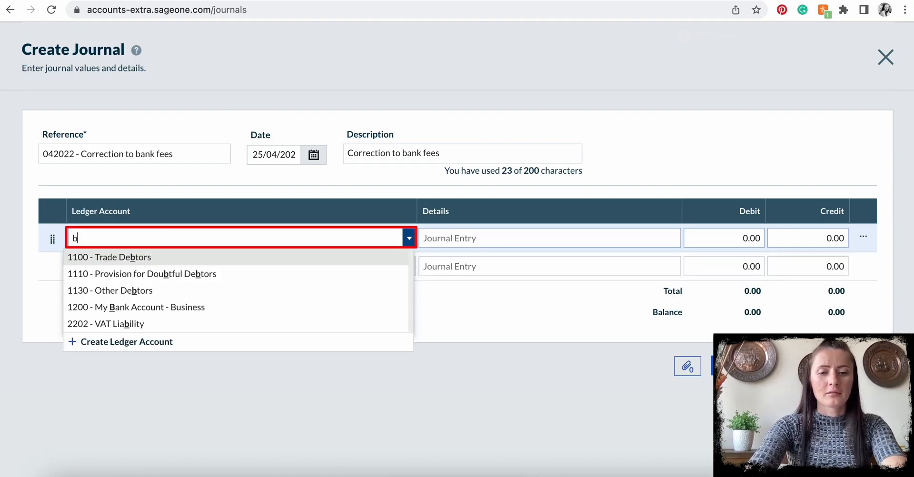
Credit 5.00 to 7900 Bank Charges and Interest on line one, detailed 'Correction to bank fees'.
type("ank")
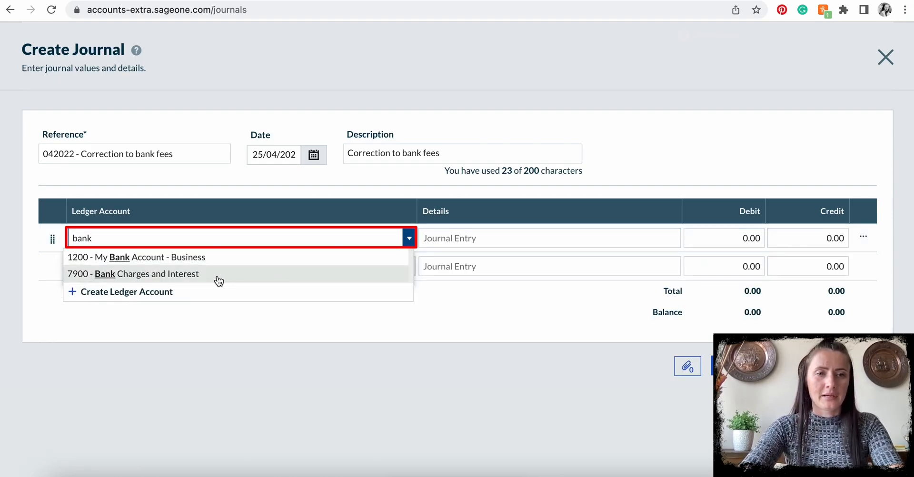
left_click(133, 274)
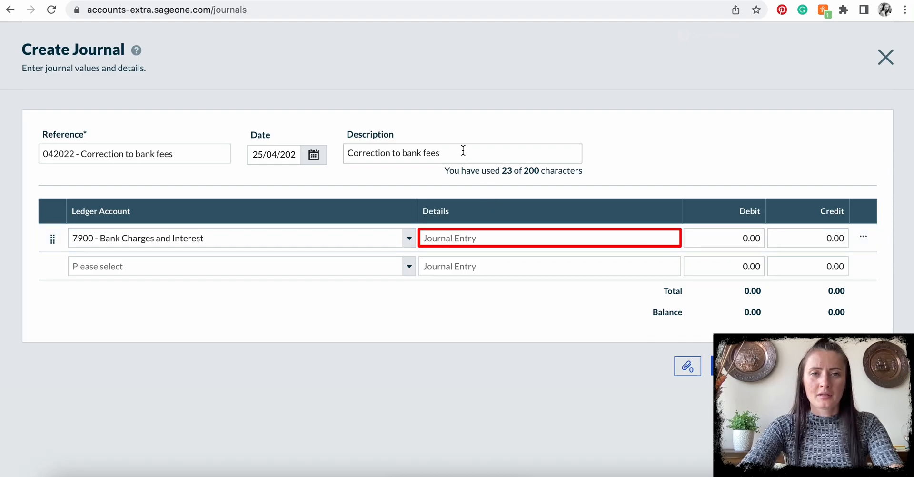
double_click(392, 153)
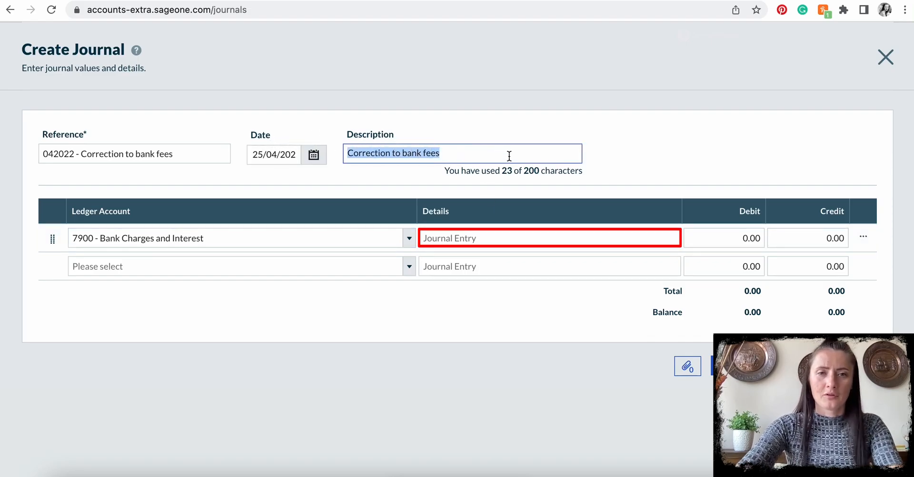
type("Correction to bank fees")
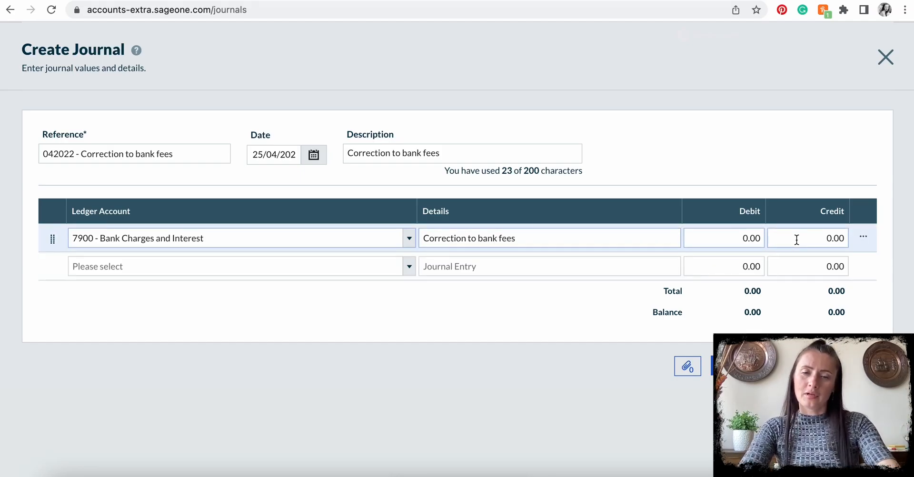
left_click(724, 238)
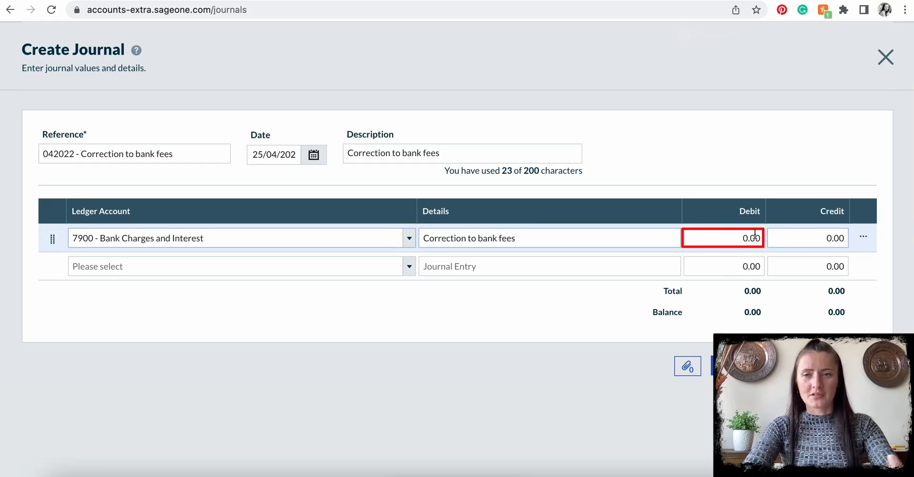
left_click(808, 238)
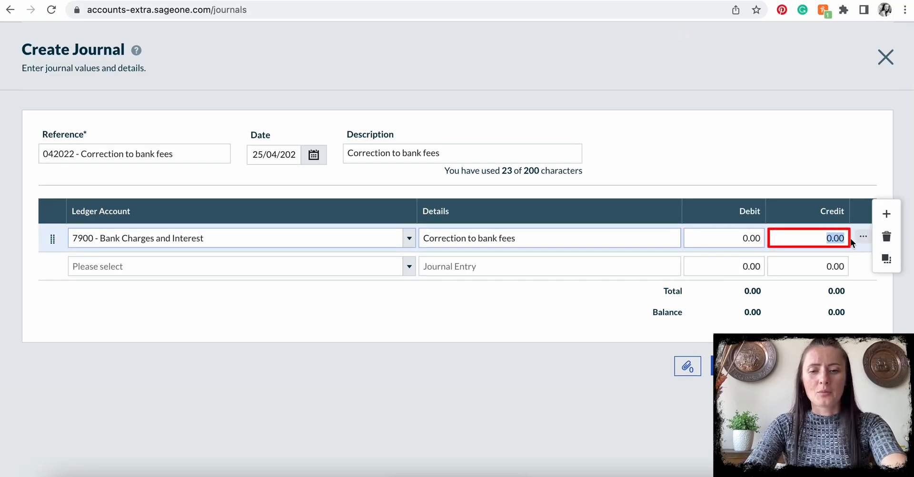
type("5.00")
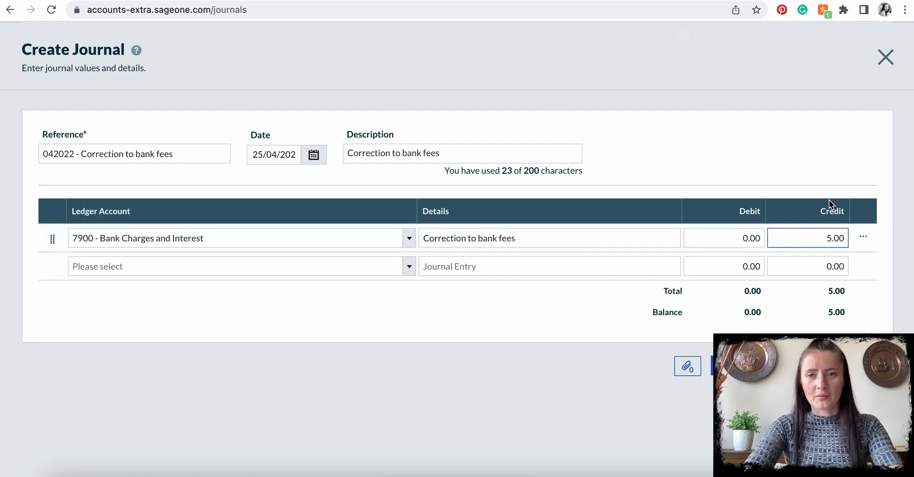
left_click(185, 267)
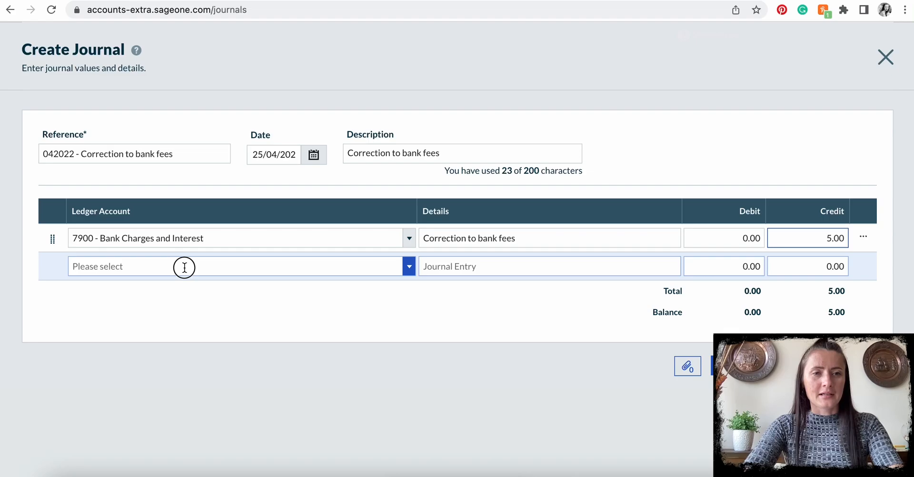
Debit 5 to 8270 Currency Charges on line two, detailed 'Correction to bank fees', balancing the journal.
type("exch")
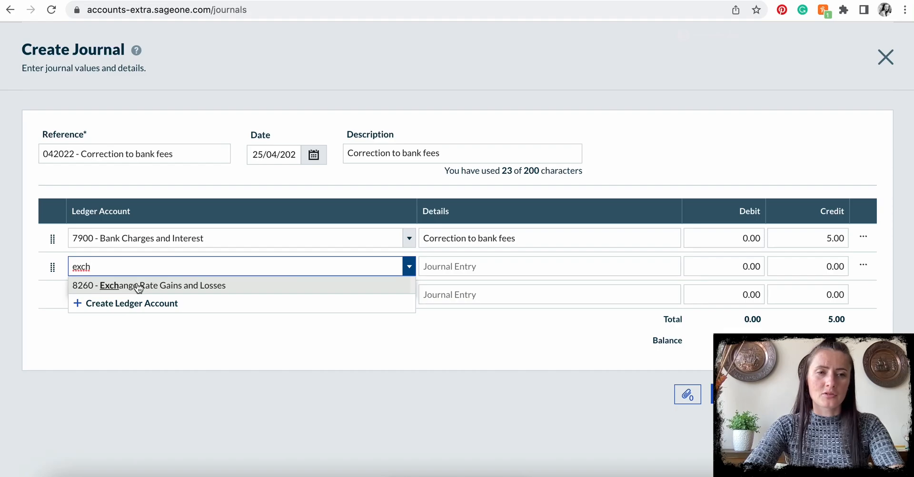
type("curr")
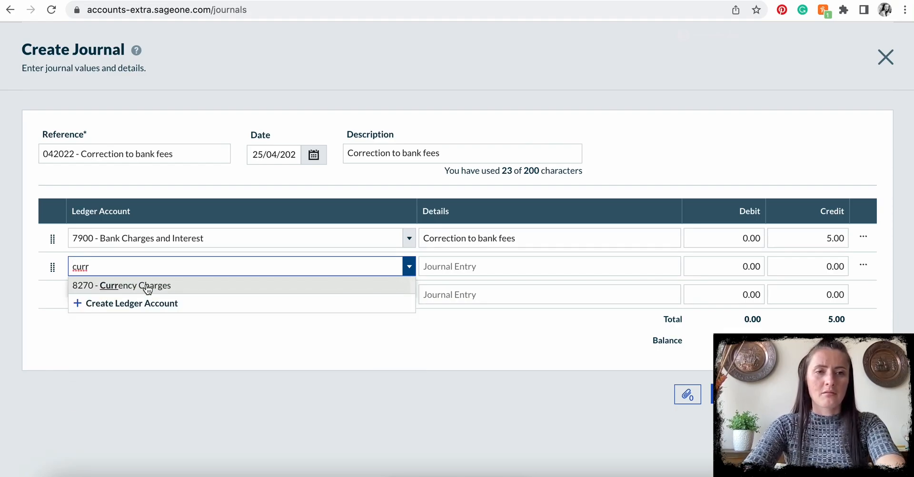
left_click(135, 286)
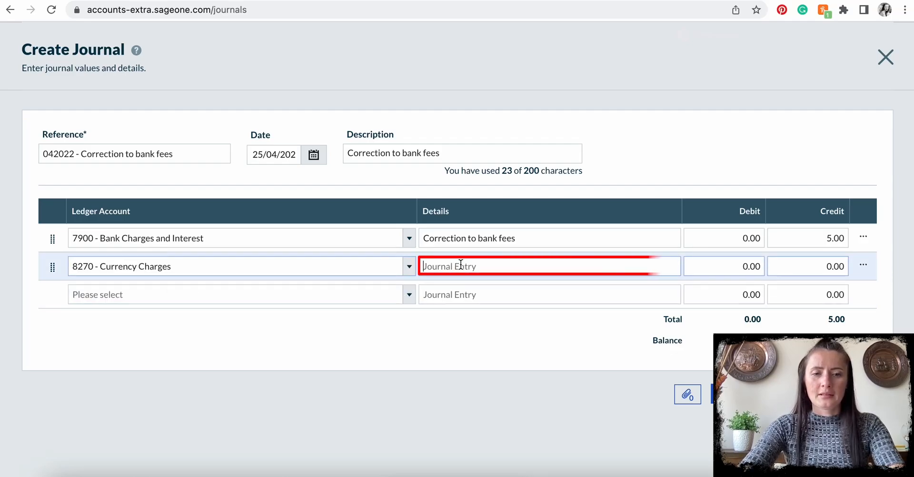
type("Correction to bank fees")
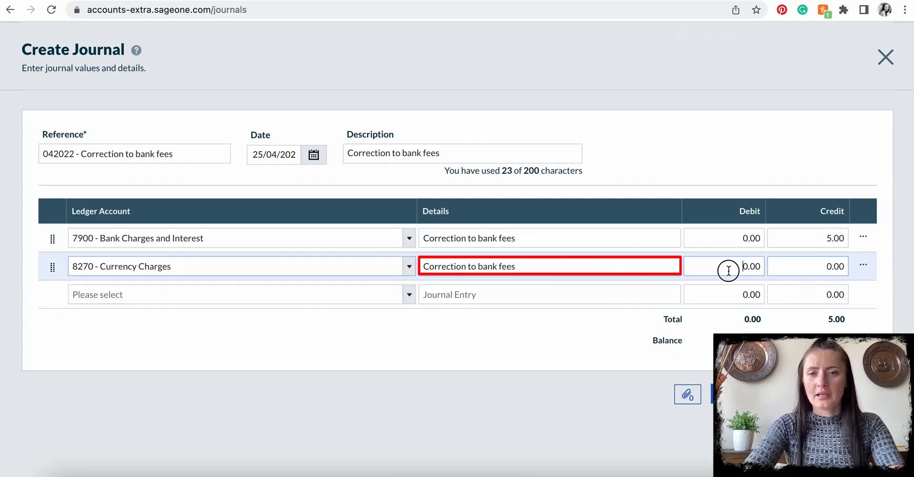
left_click(728, 267)
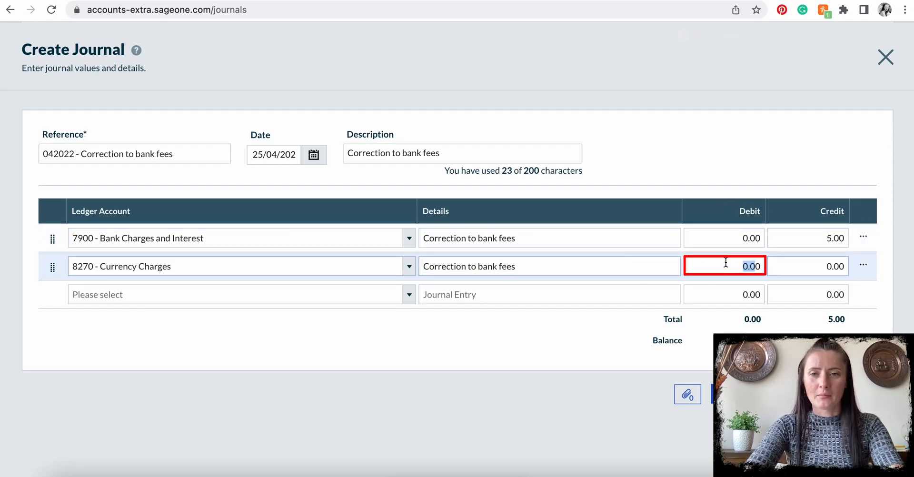
type("5")
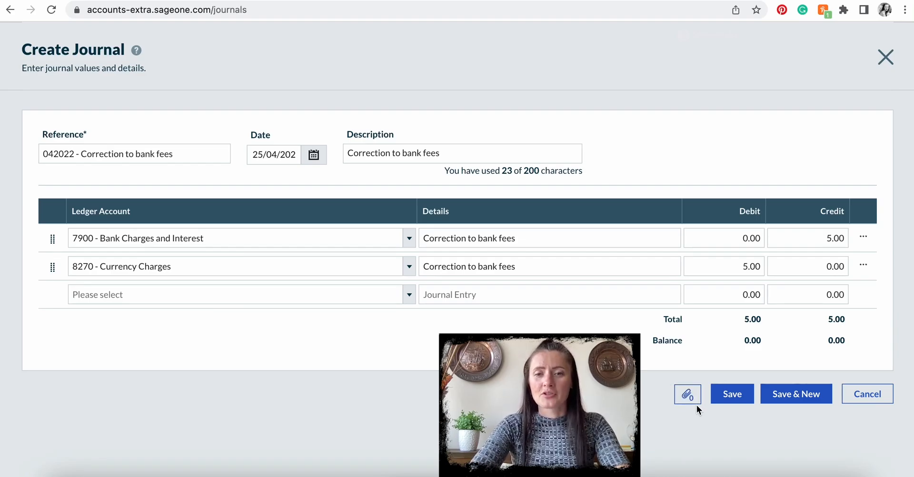
mouse_move(721, 421)
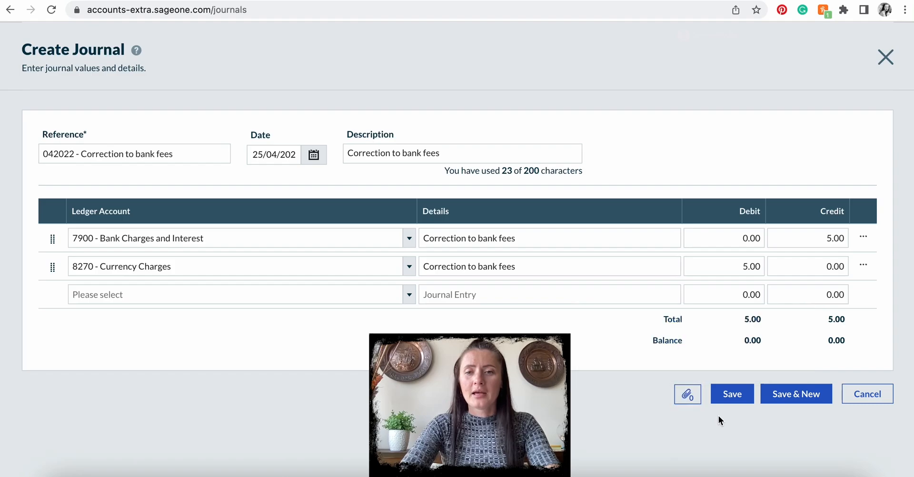
mouse_move(739, 399)
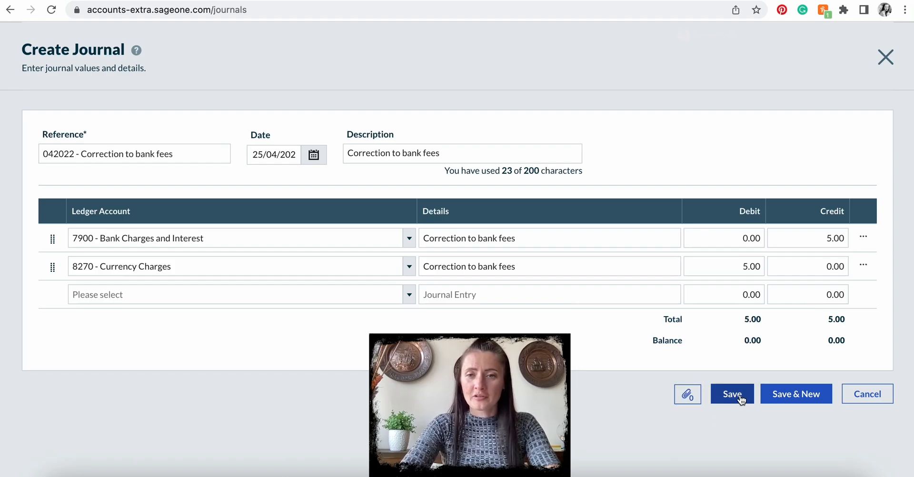
Save the balanced £5.00 journal and confirm its creation.
left_click(733, 394)
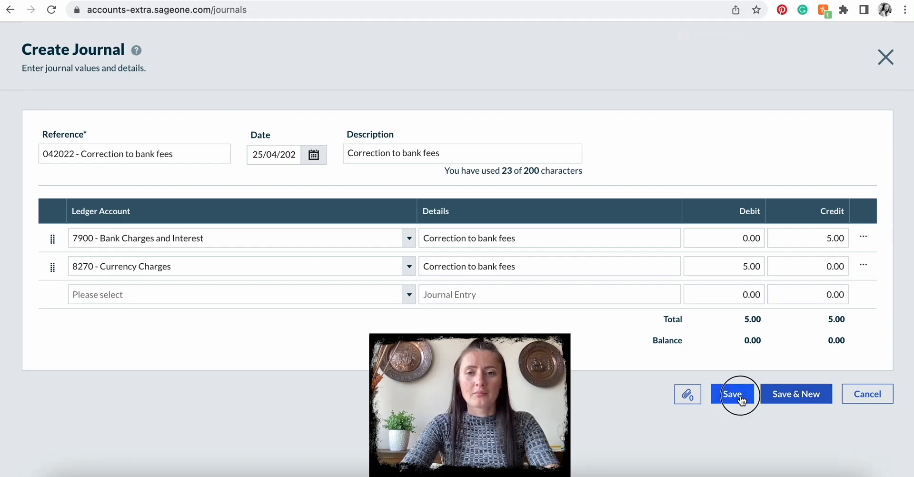
left_click(733, 394)
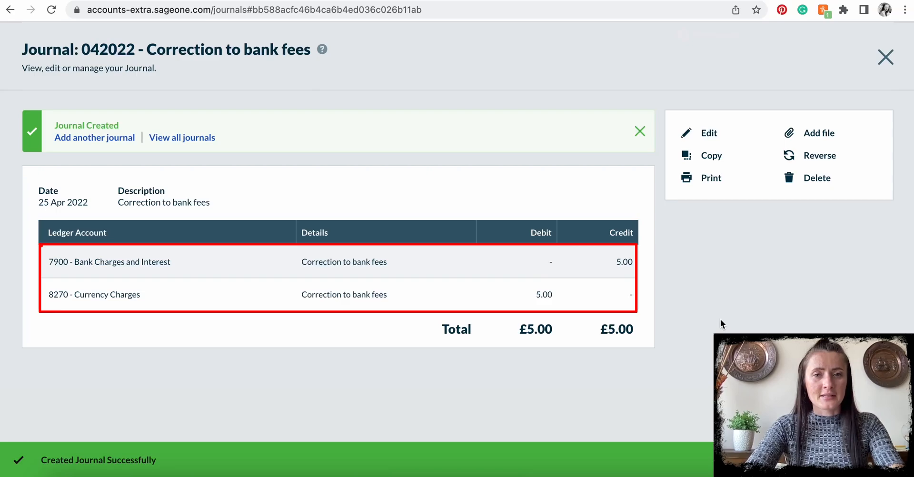
mouse_move(720, 283)
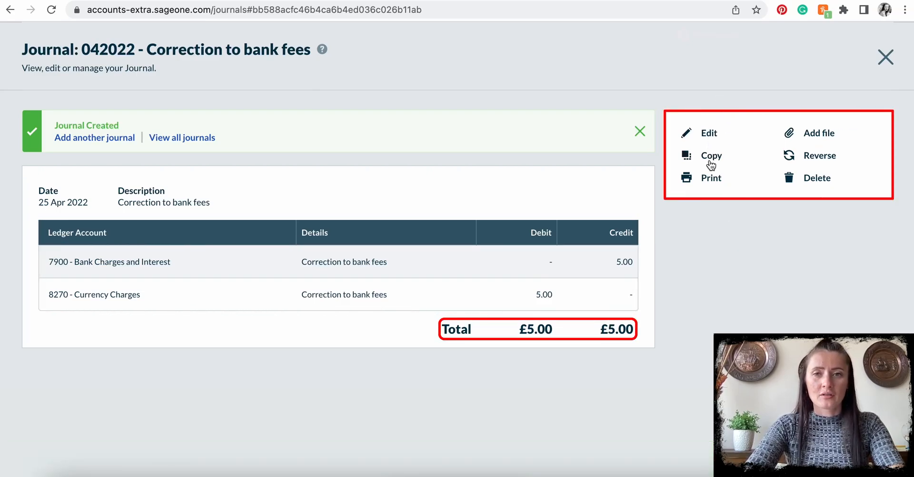
mouse_move(811, 160)
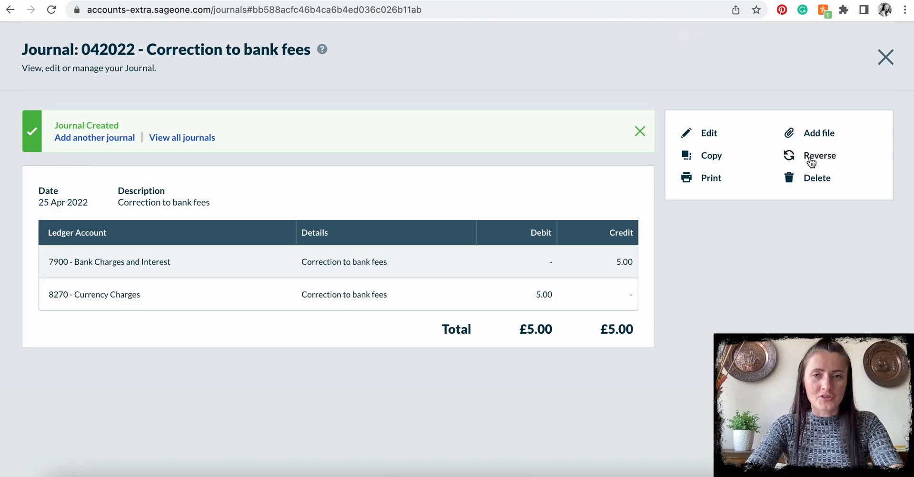
mouse_move(813, 159)
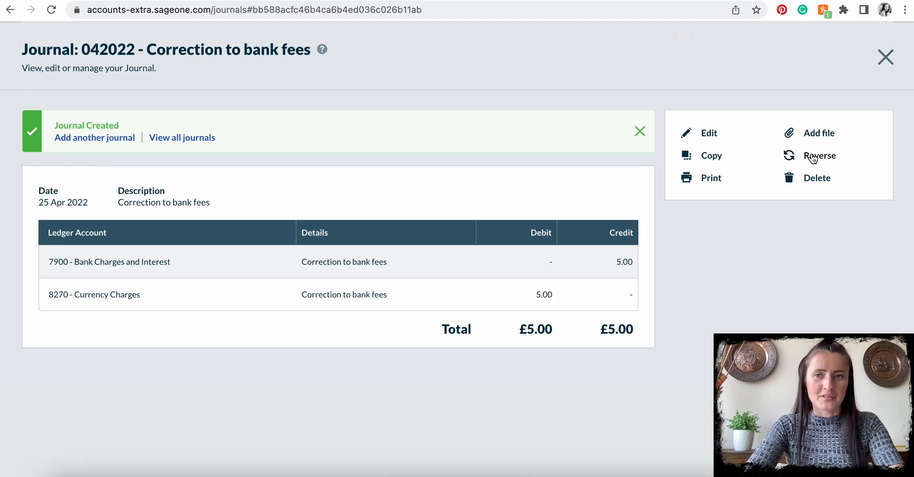
mouse_move(898, 91)
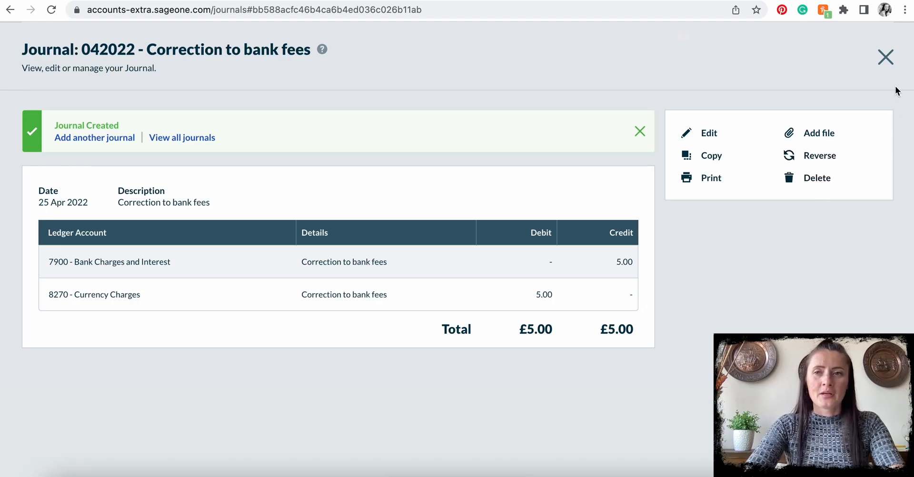
Close the journal to see it listed for 5.00 dated 25/04/2022.
left_click(886, 57)
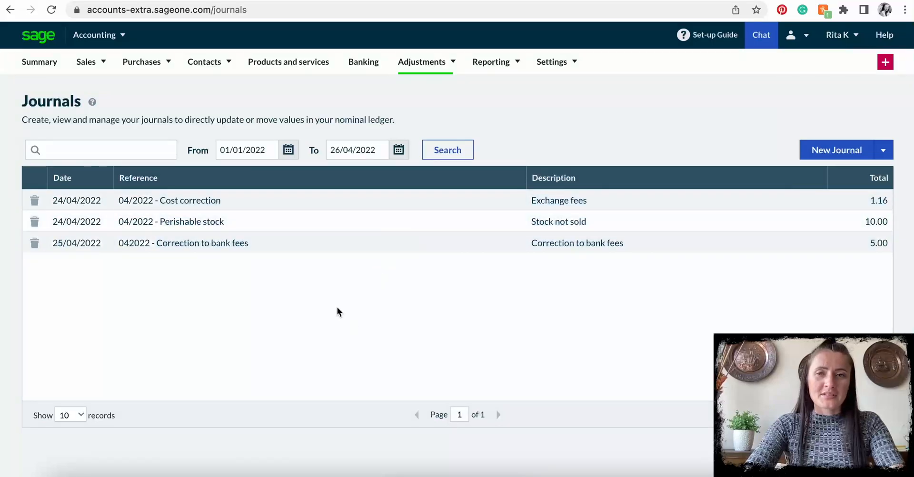